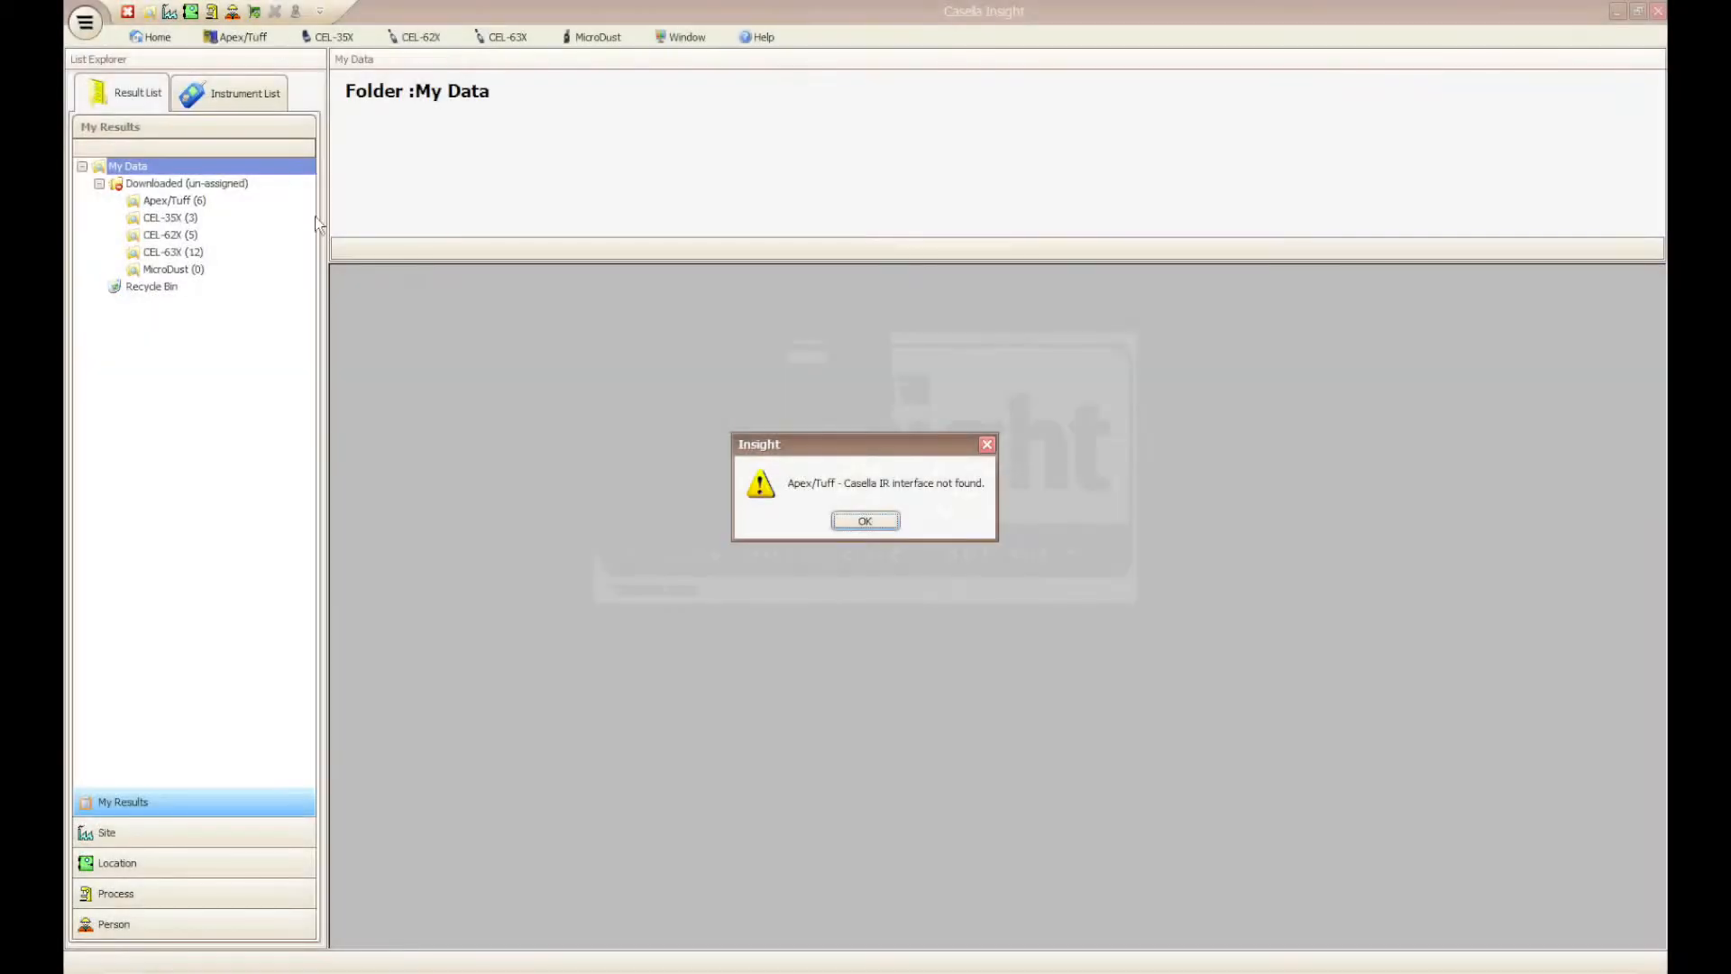
Dismiss the Apex/Tuff and CEL-35X 'Casella IR interface not found' warnings.
{"action": "left_click", "coordinate": [865, 520]}
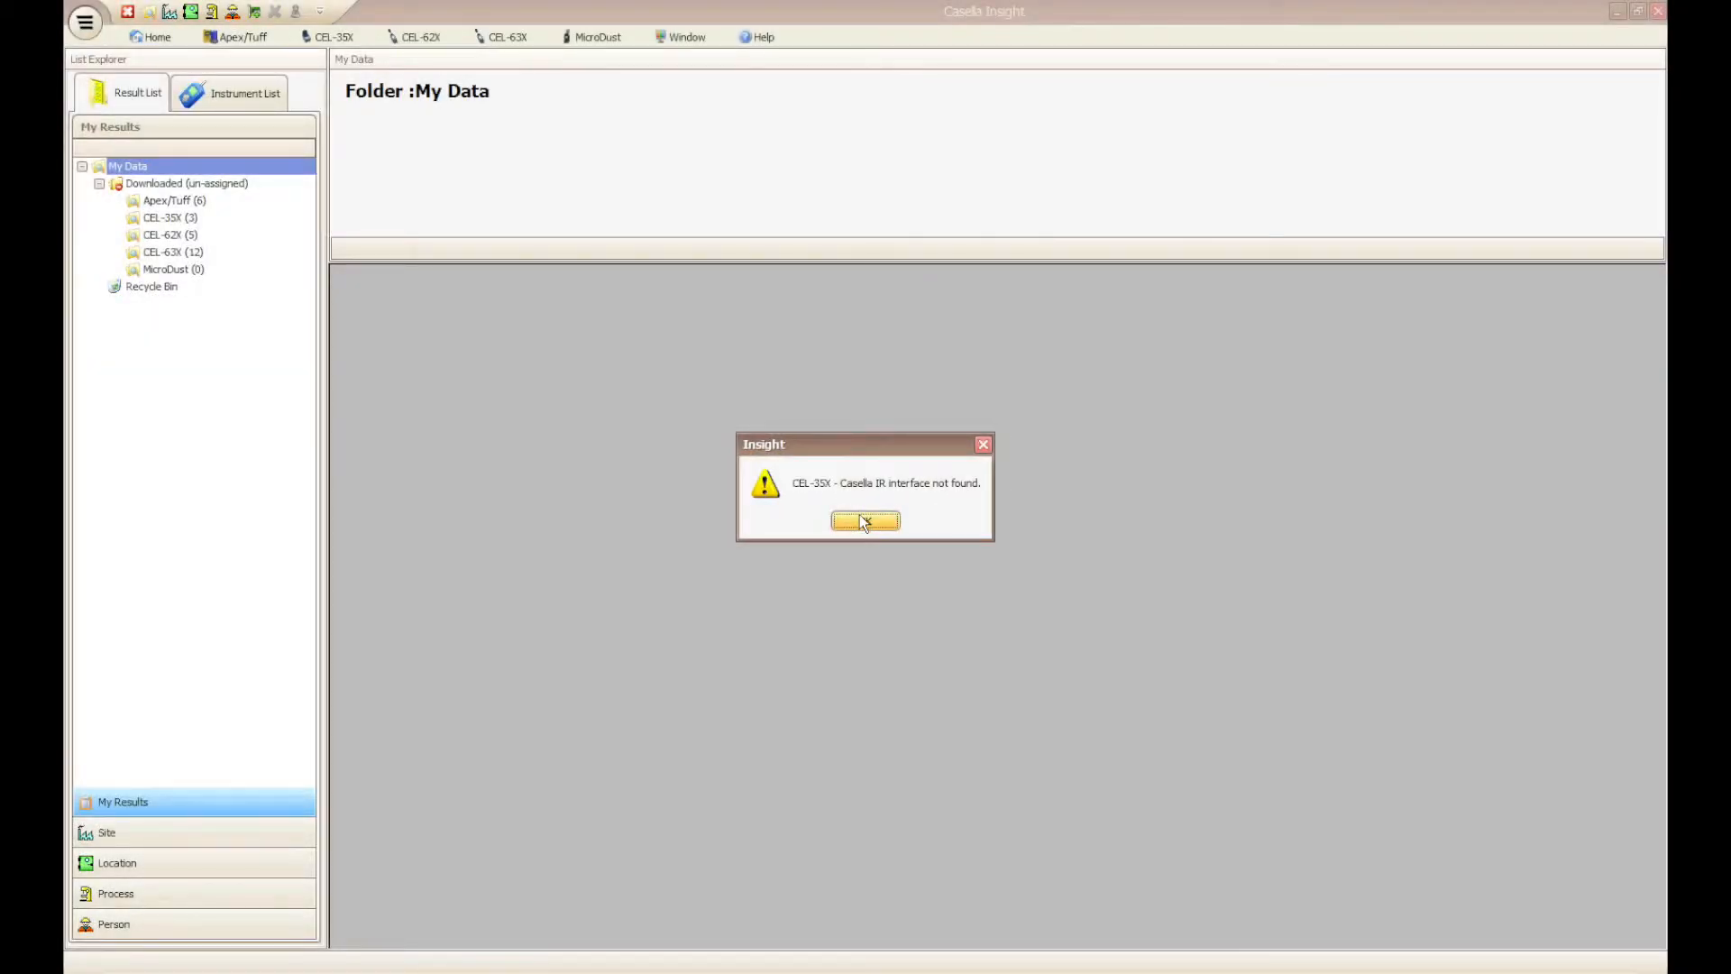
{"action": "left_click", "coordinate": [864, 521]}
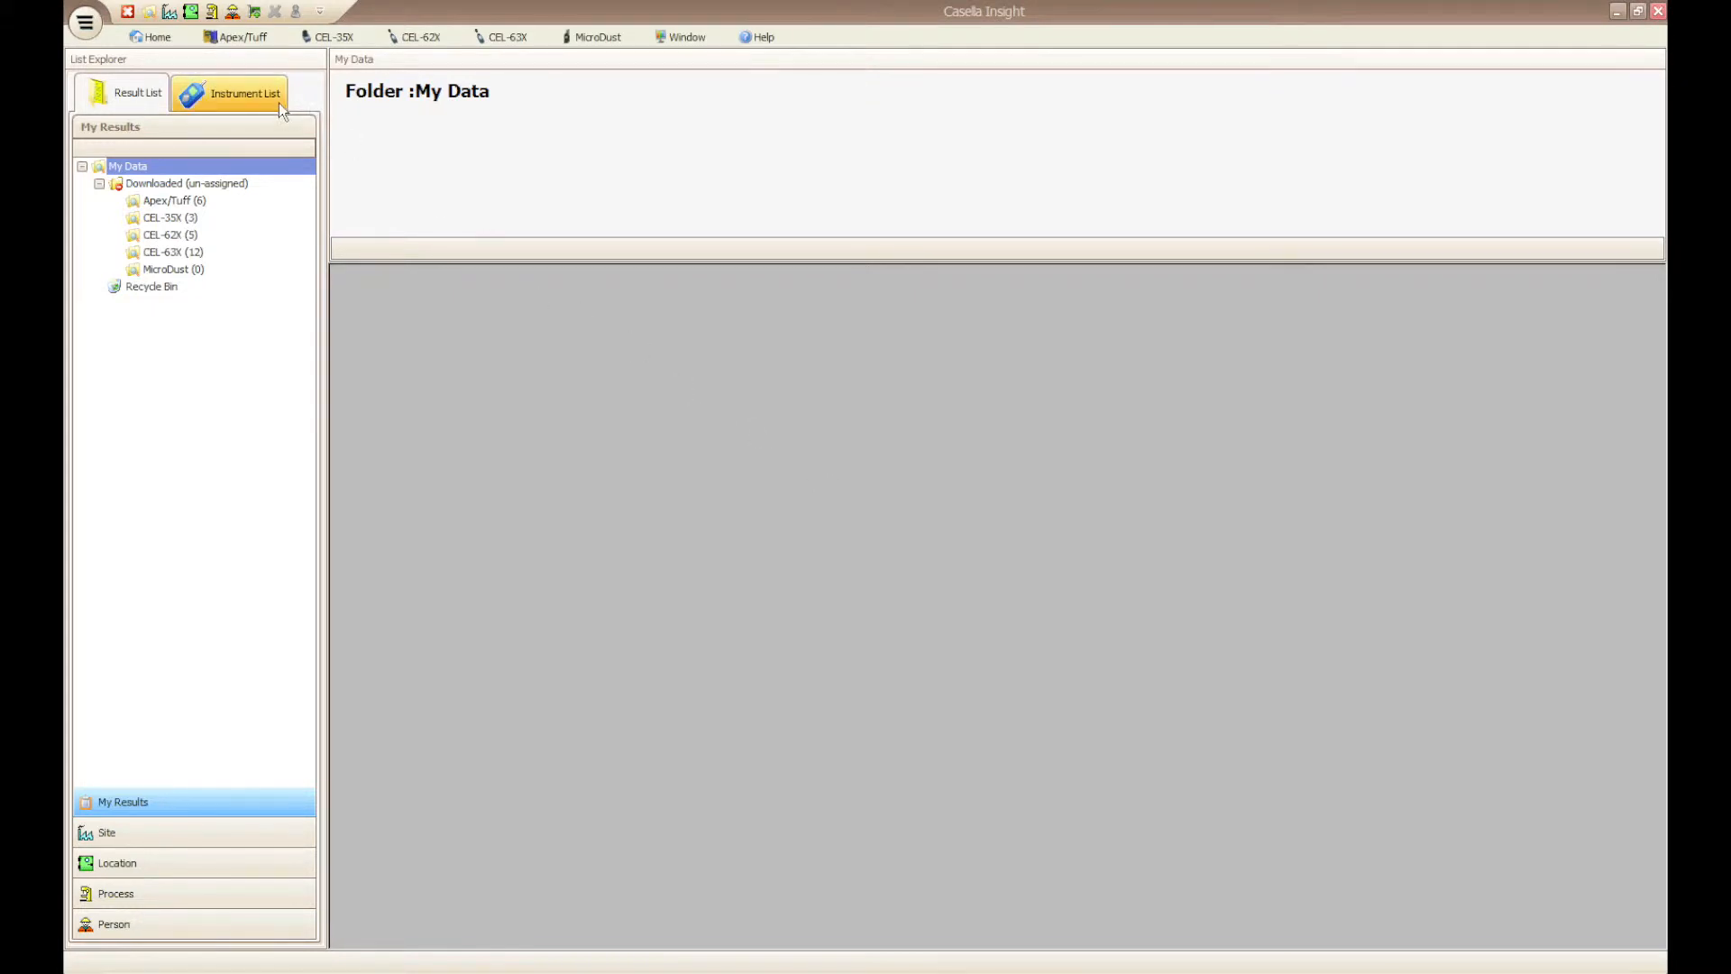
Download results from the MicroDust CEL-712 via Real Time Particulate instruments, closing when finished.
{"action": "left_click", "coordinate": [244, 93]}
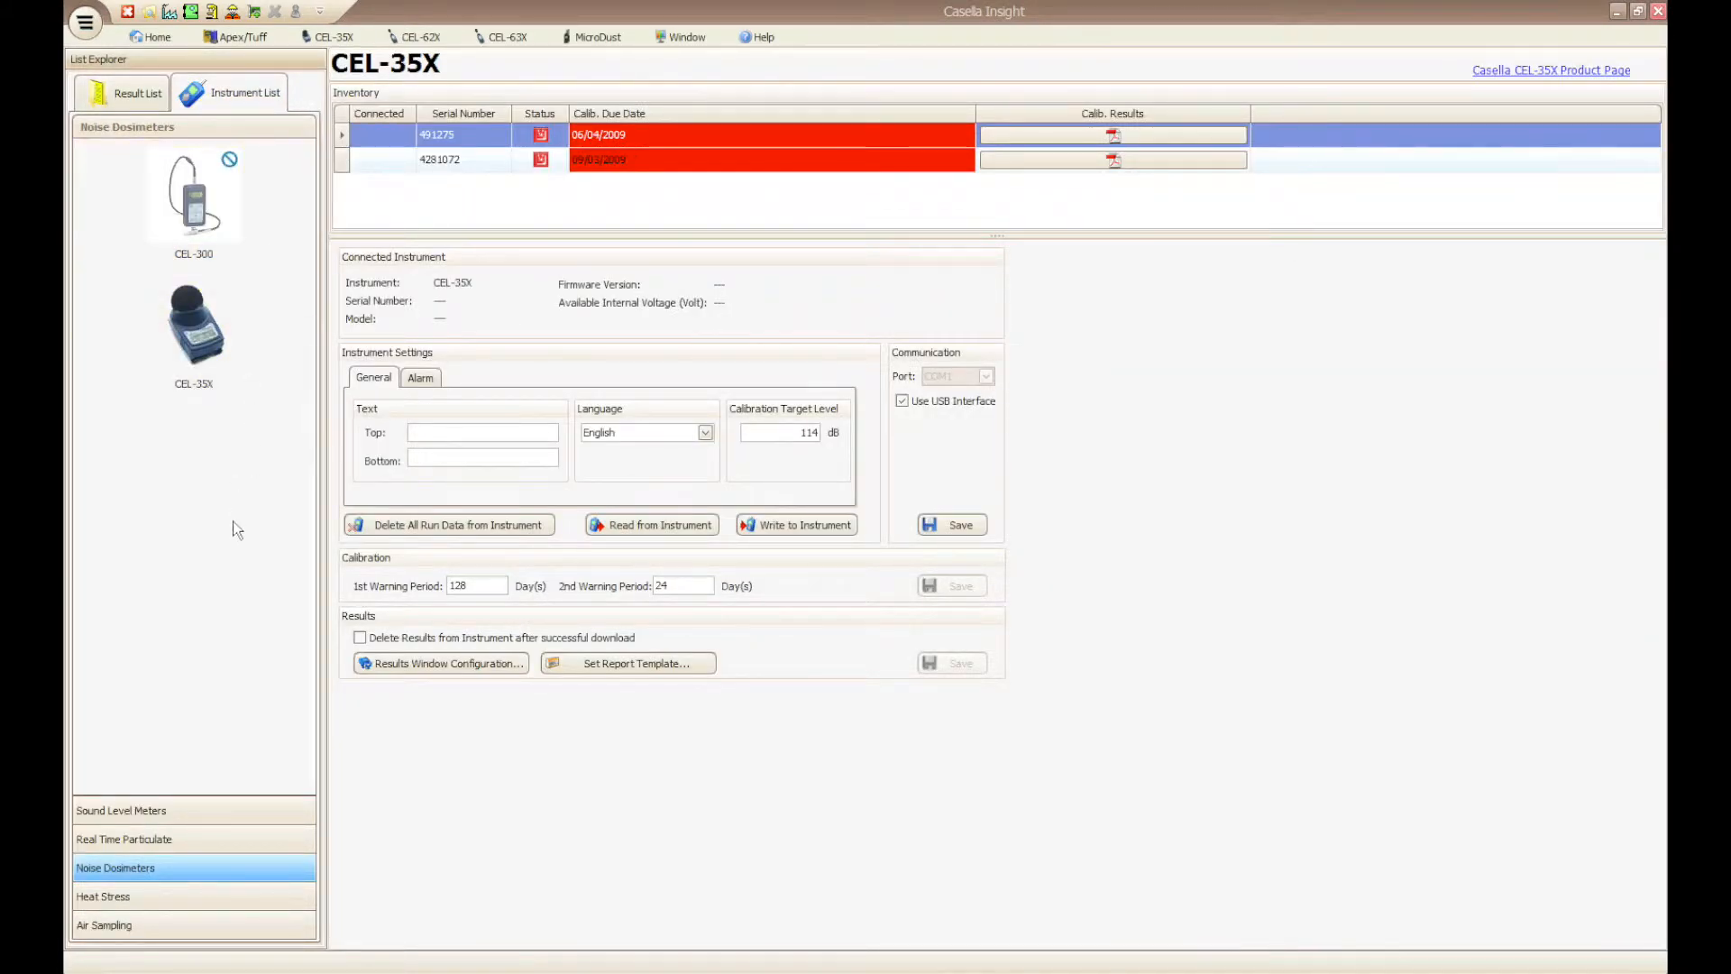
{"action": "left_click", "coordinate": [123, 839]}
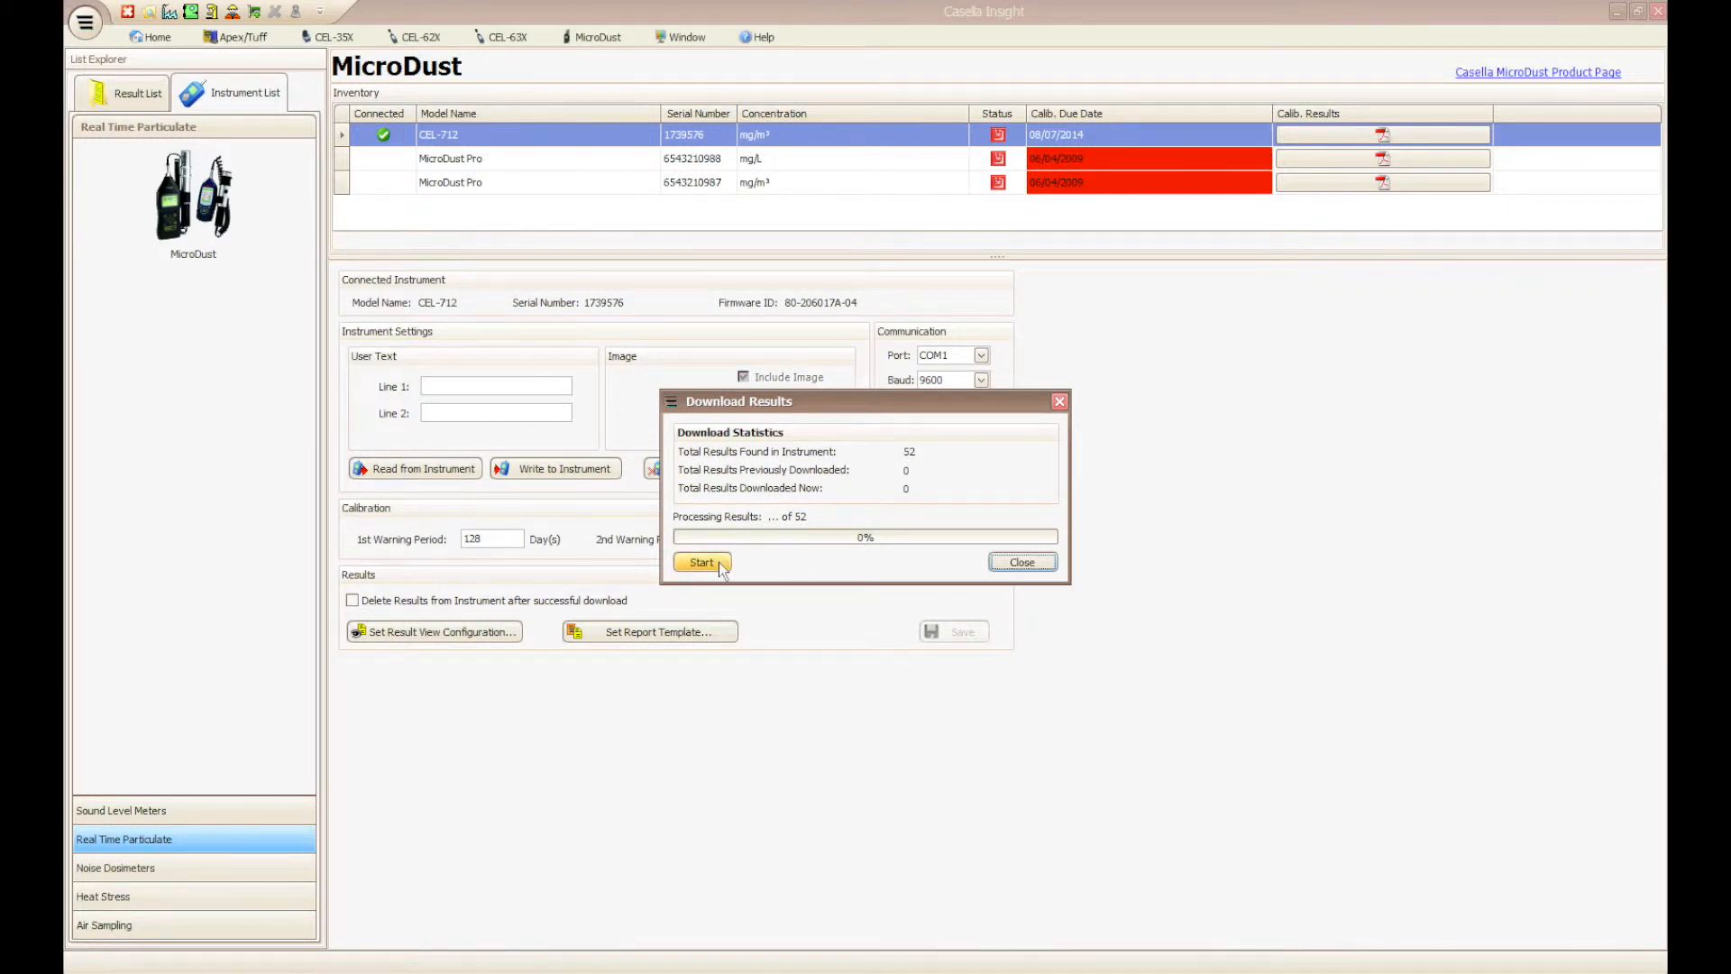
{"action": "left_click", "coordinate": [702, 561]}
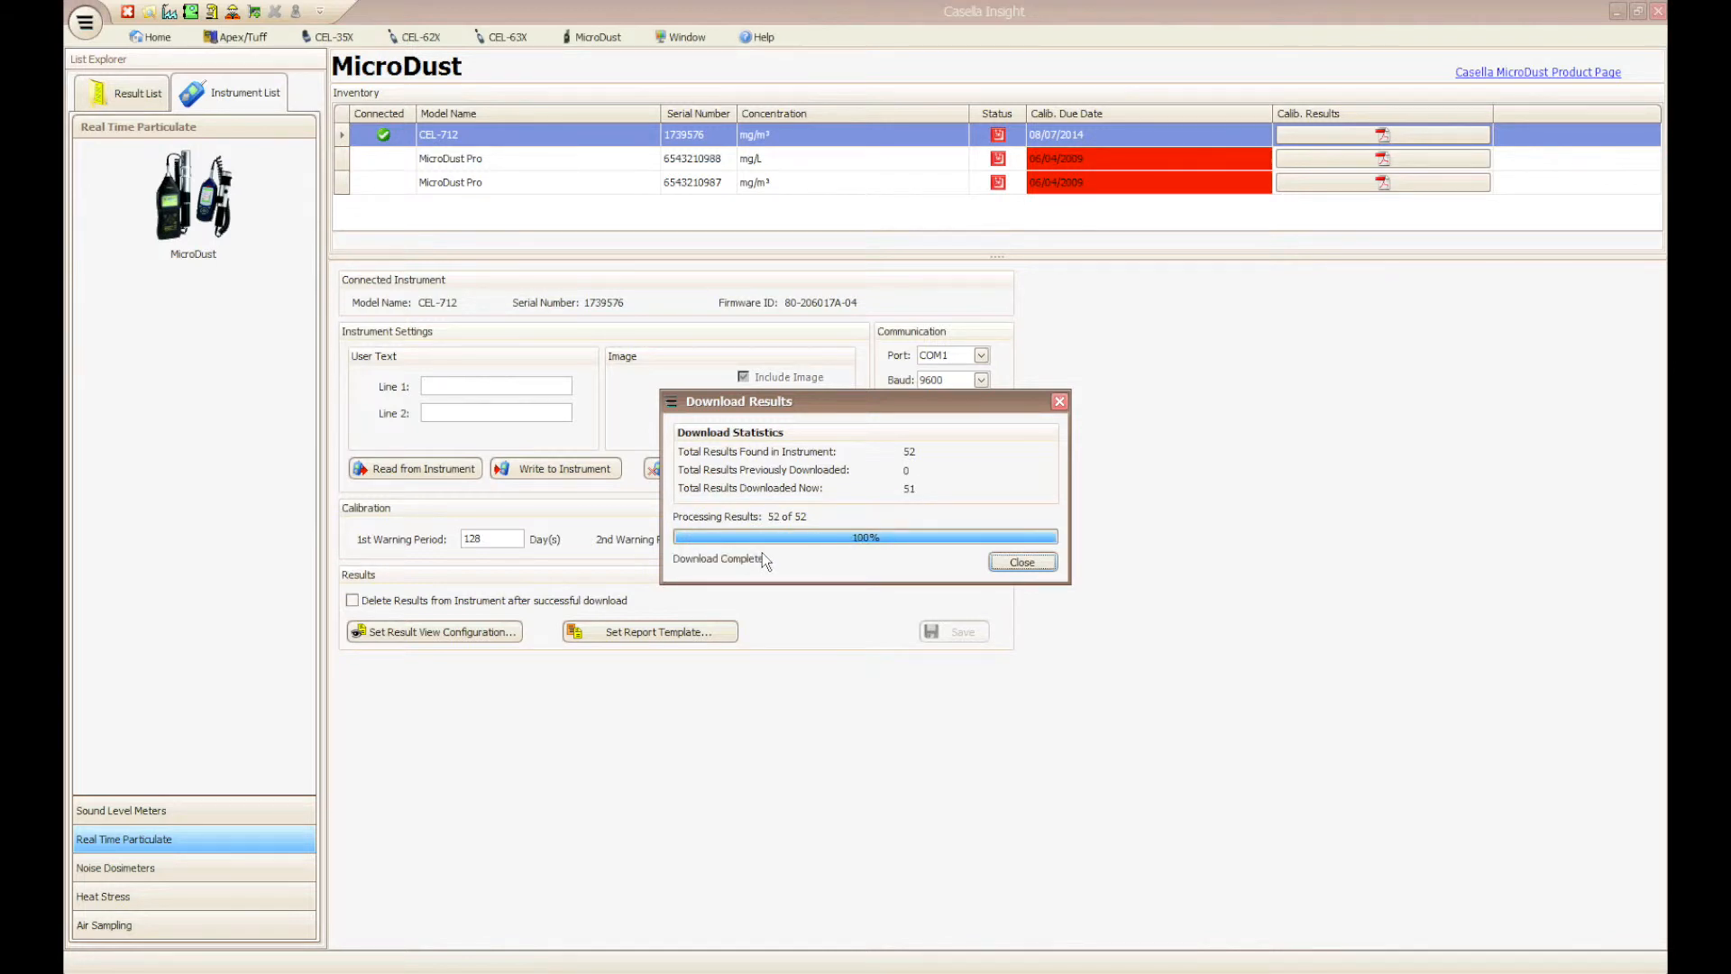
{"action": "mouse_move", "coordinate": [1019, 561]}
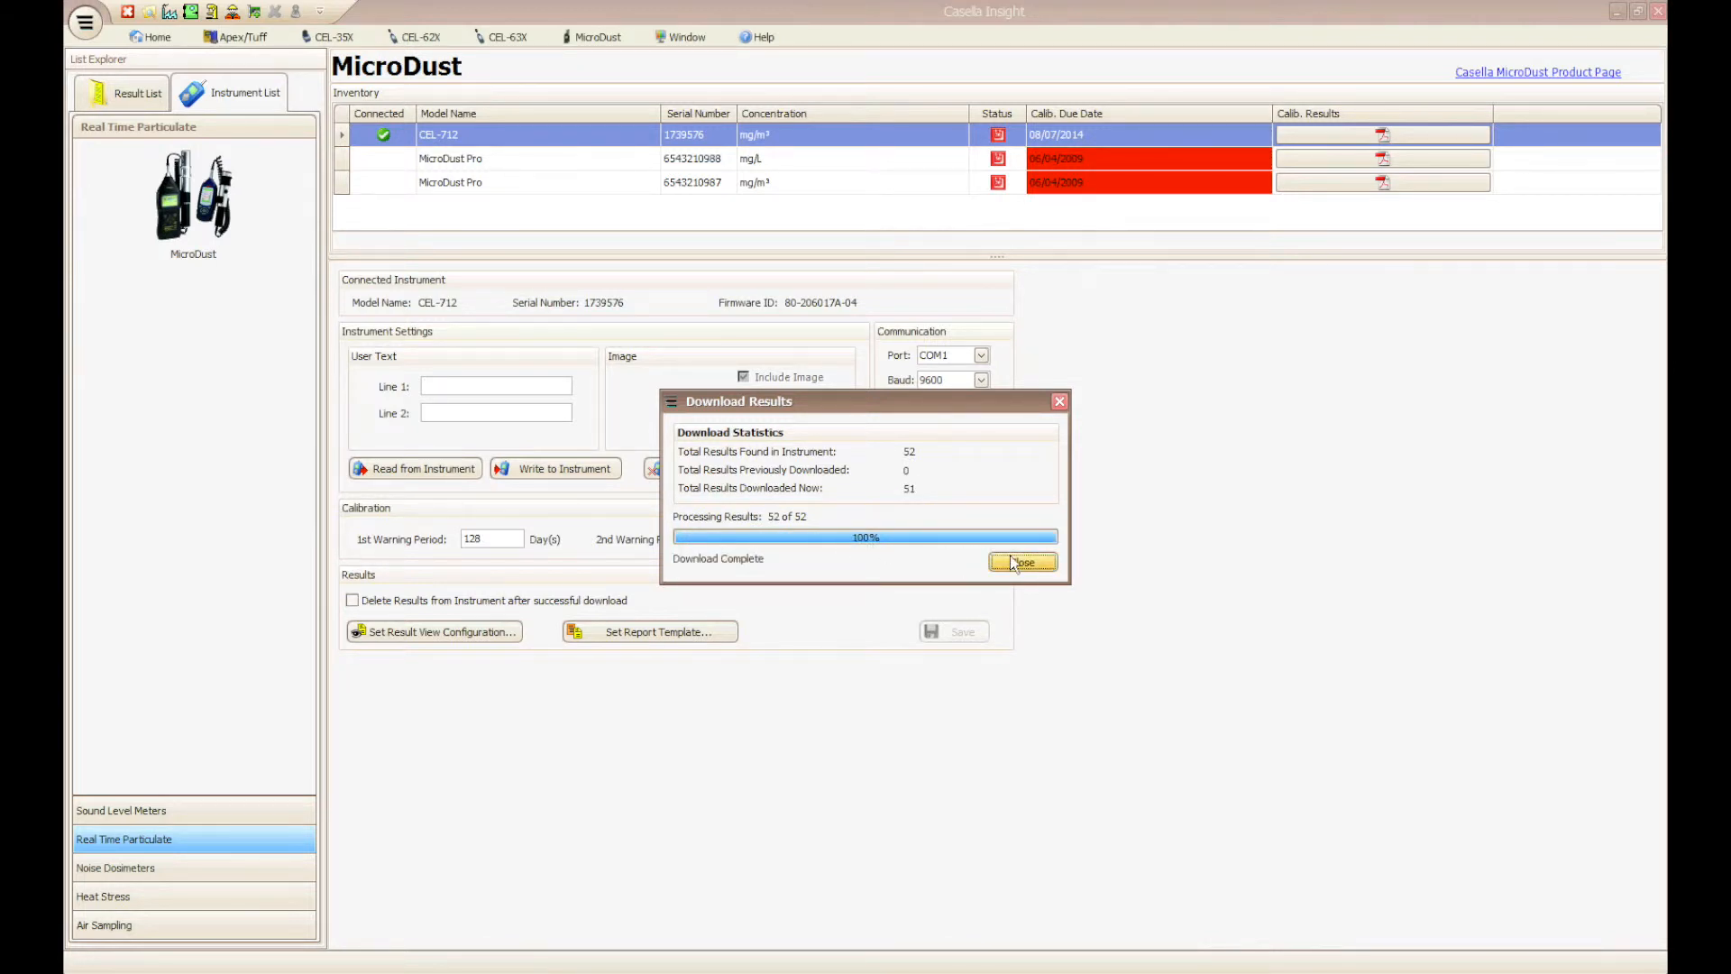
{"action": "left_click", "coordinate": [1020, 562]}
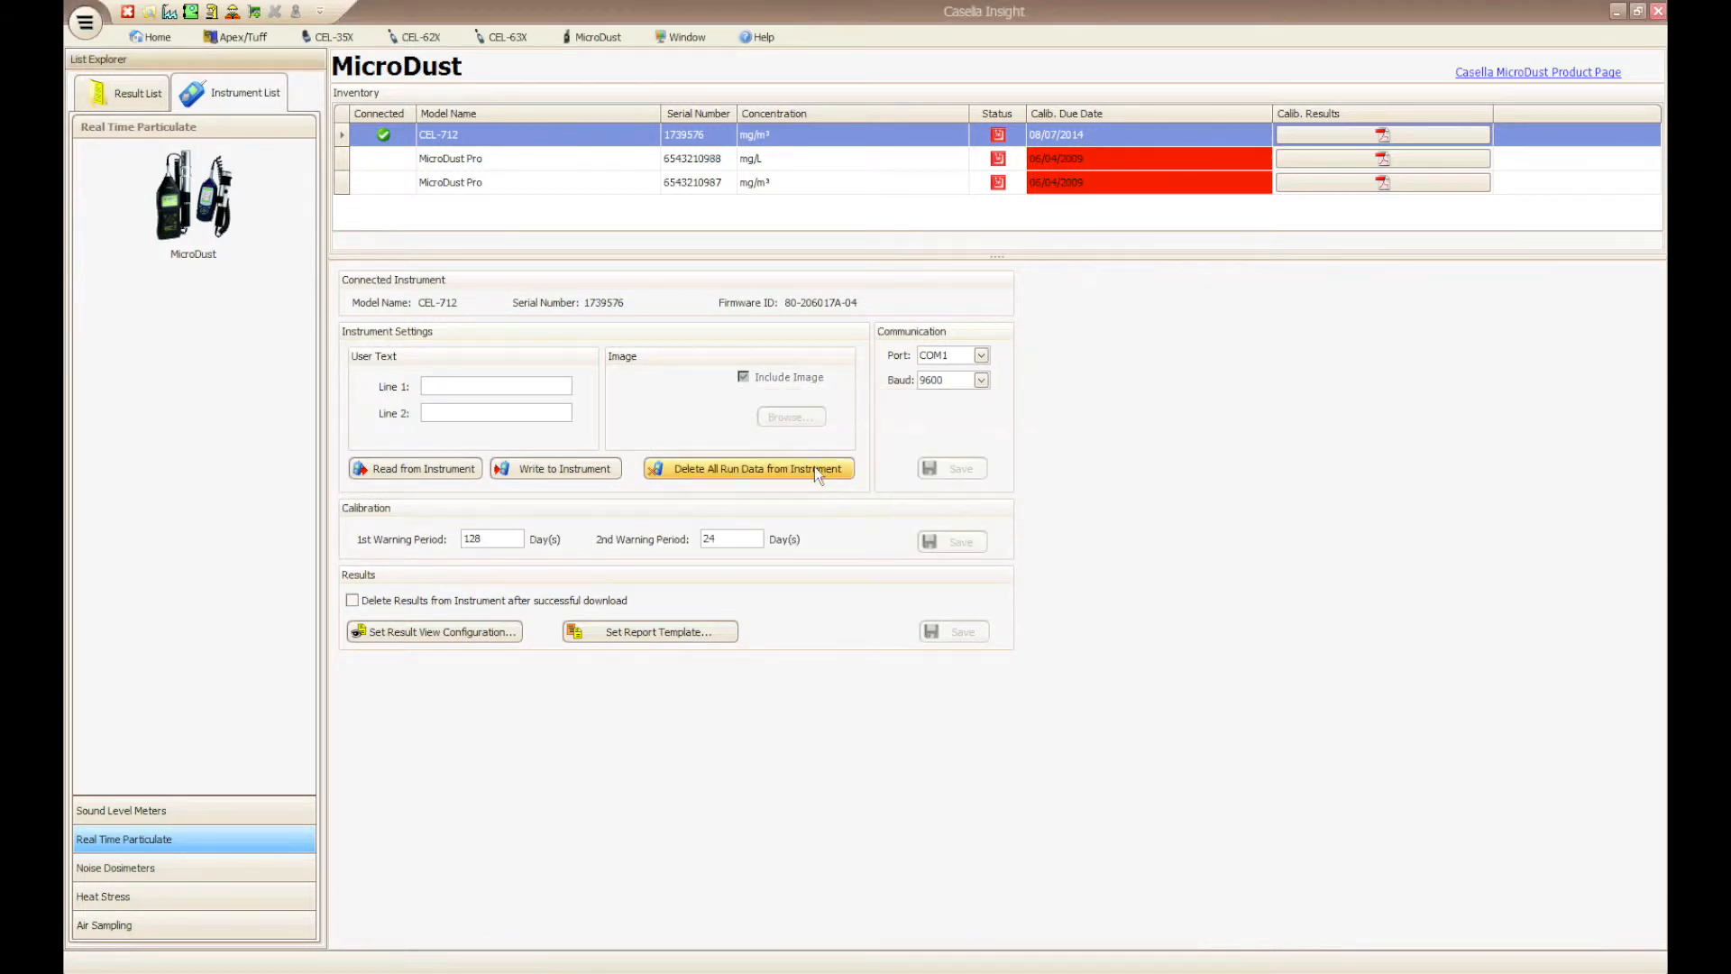
Open the MicroDust (51) results folder and the 01/07/2014 09:16:06 result's data.
{"action": "left_click", "coordinate": [137, 93]}
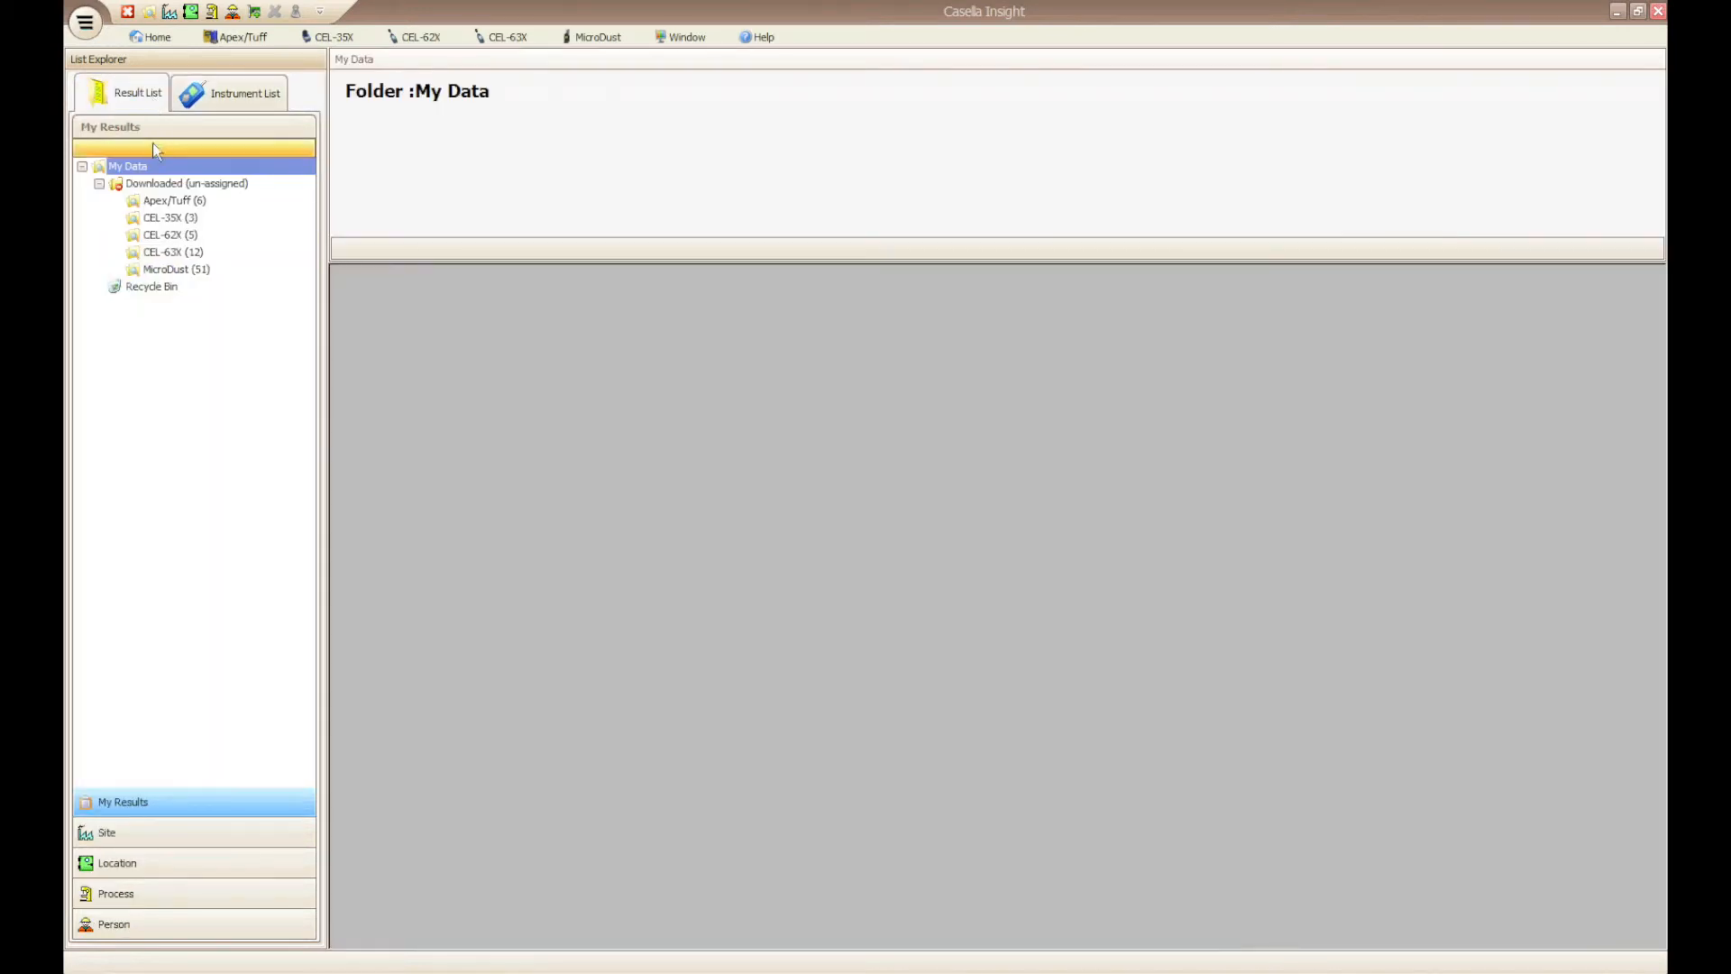
{"action": "left_click", "coordinate": [176, 269]}
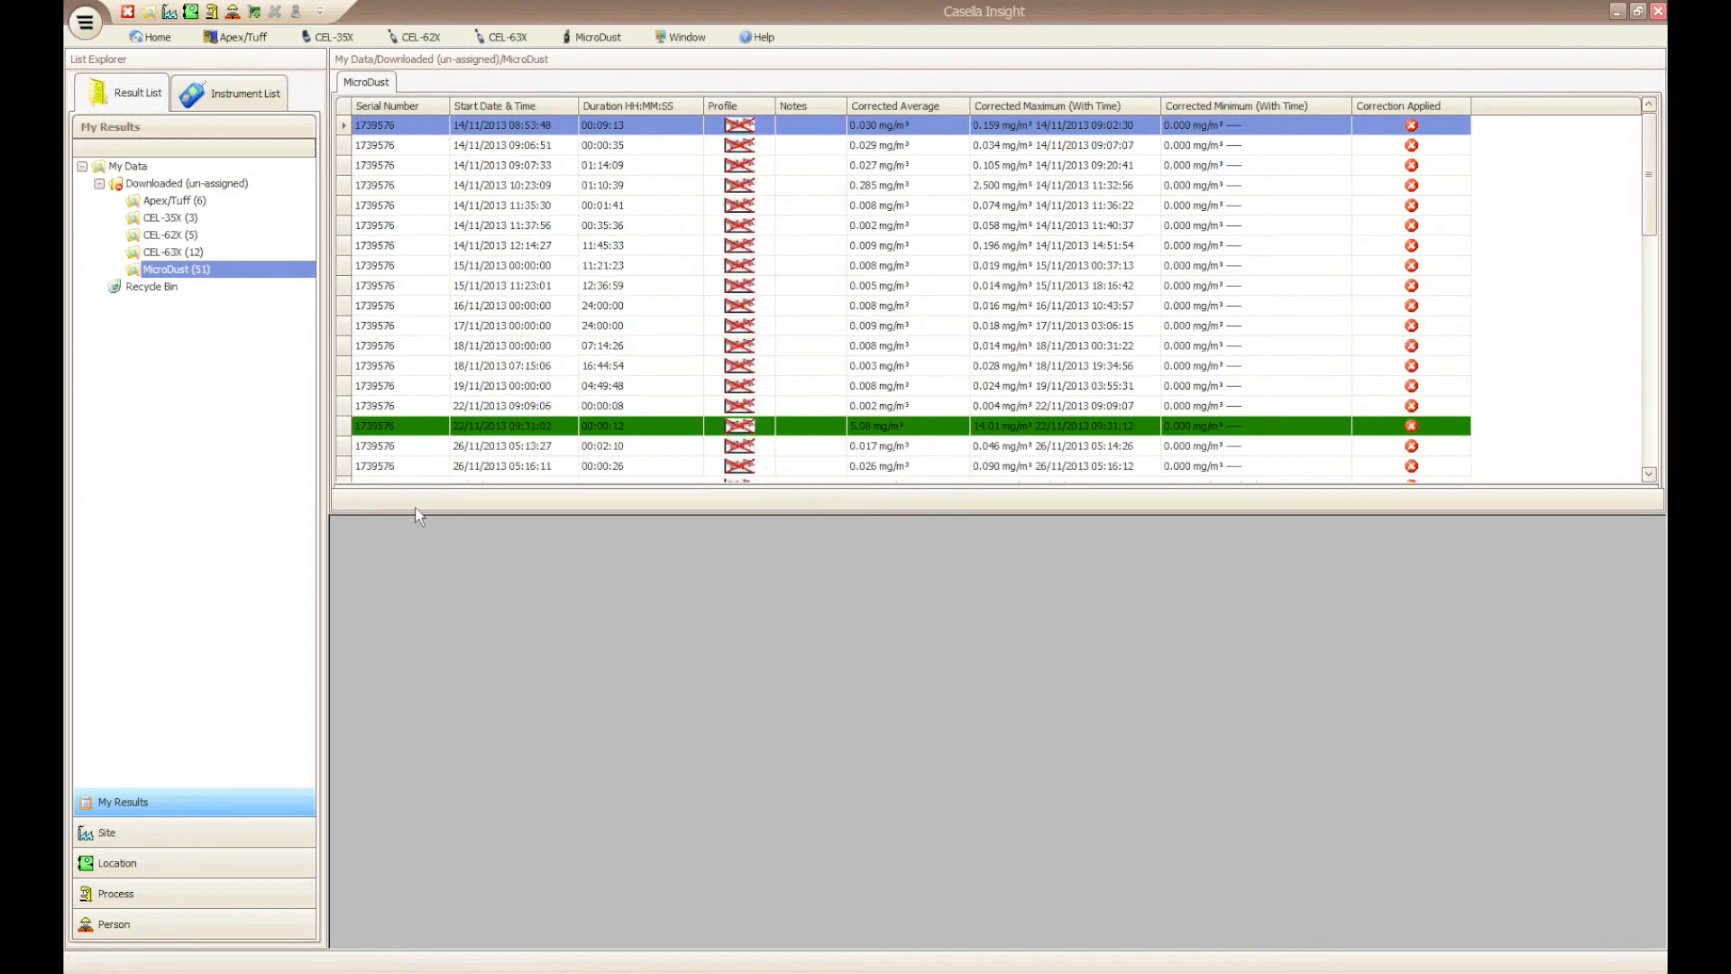
{"action": "mouse_move", "coordinate": [1634, 171]}
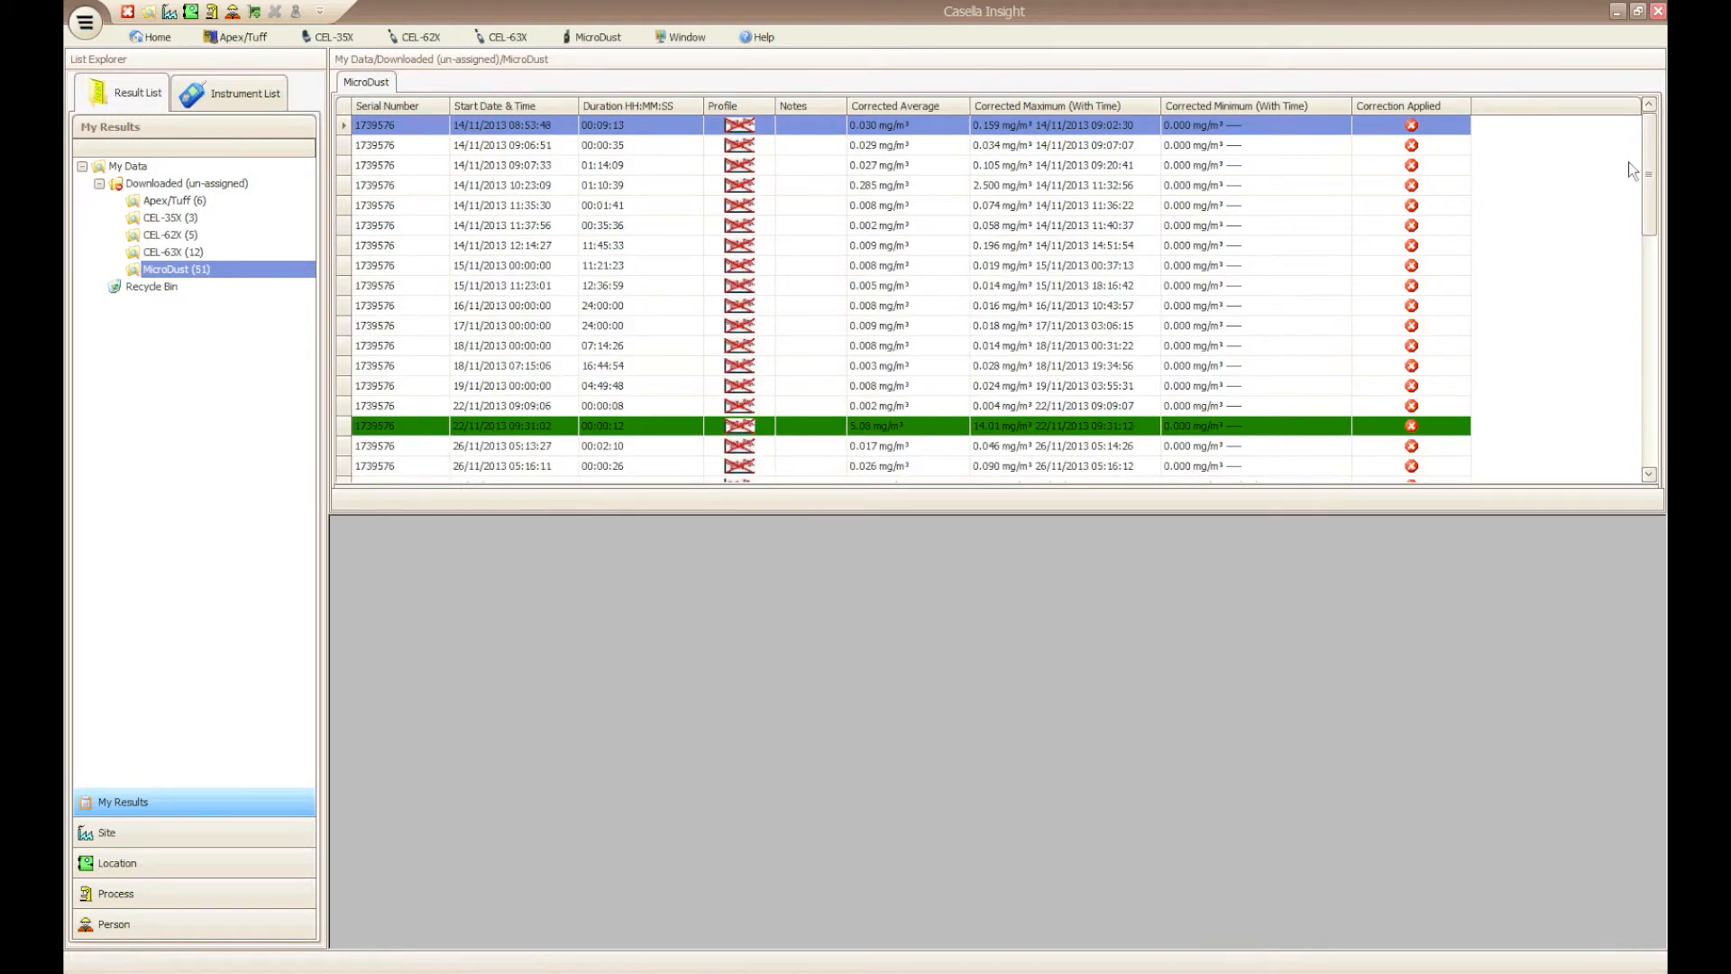
{"action": "scroll", "scroll_direction": "down", "scroll_amount": 3}
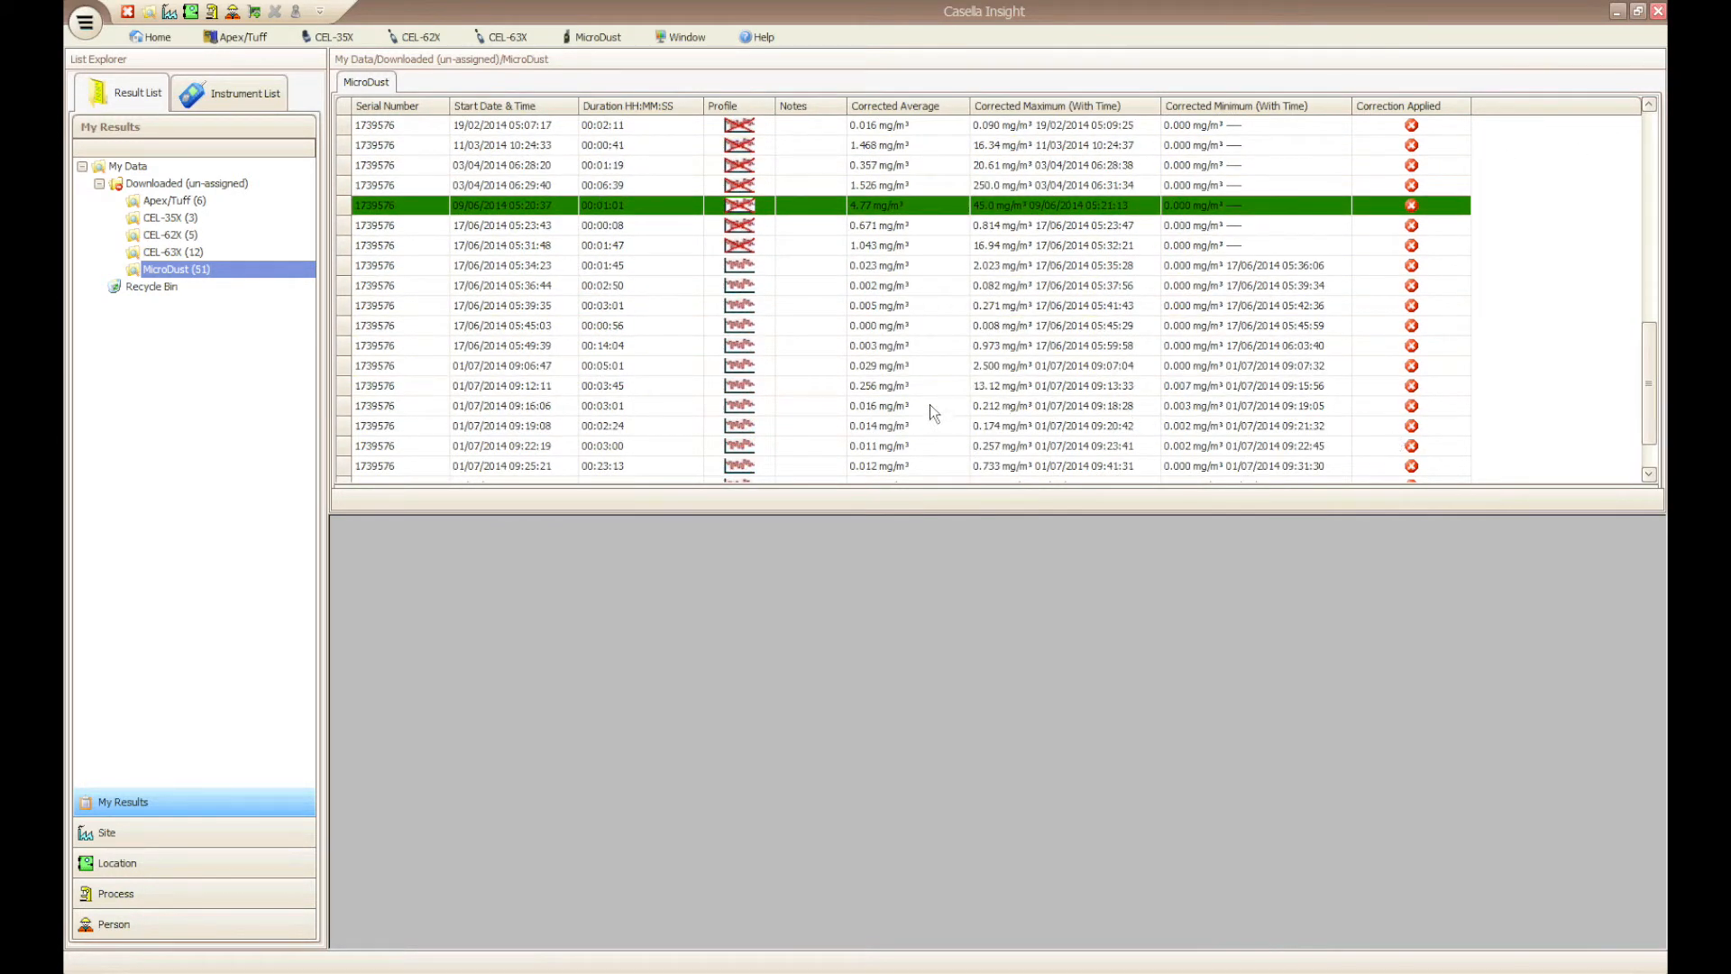
{"action": "double_click", "coordinate": [503, 404]}
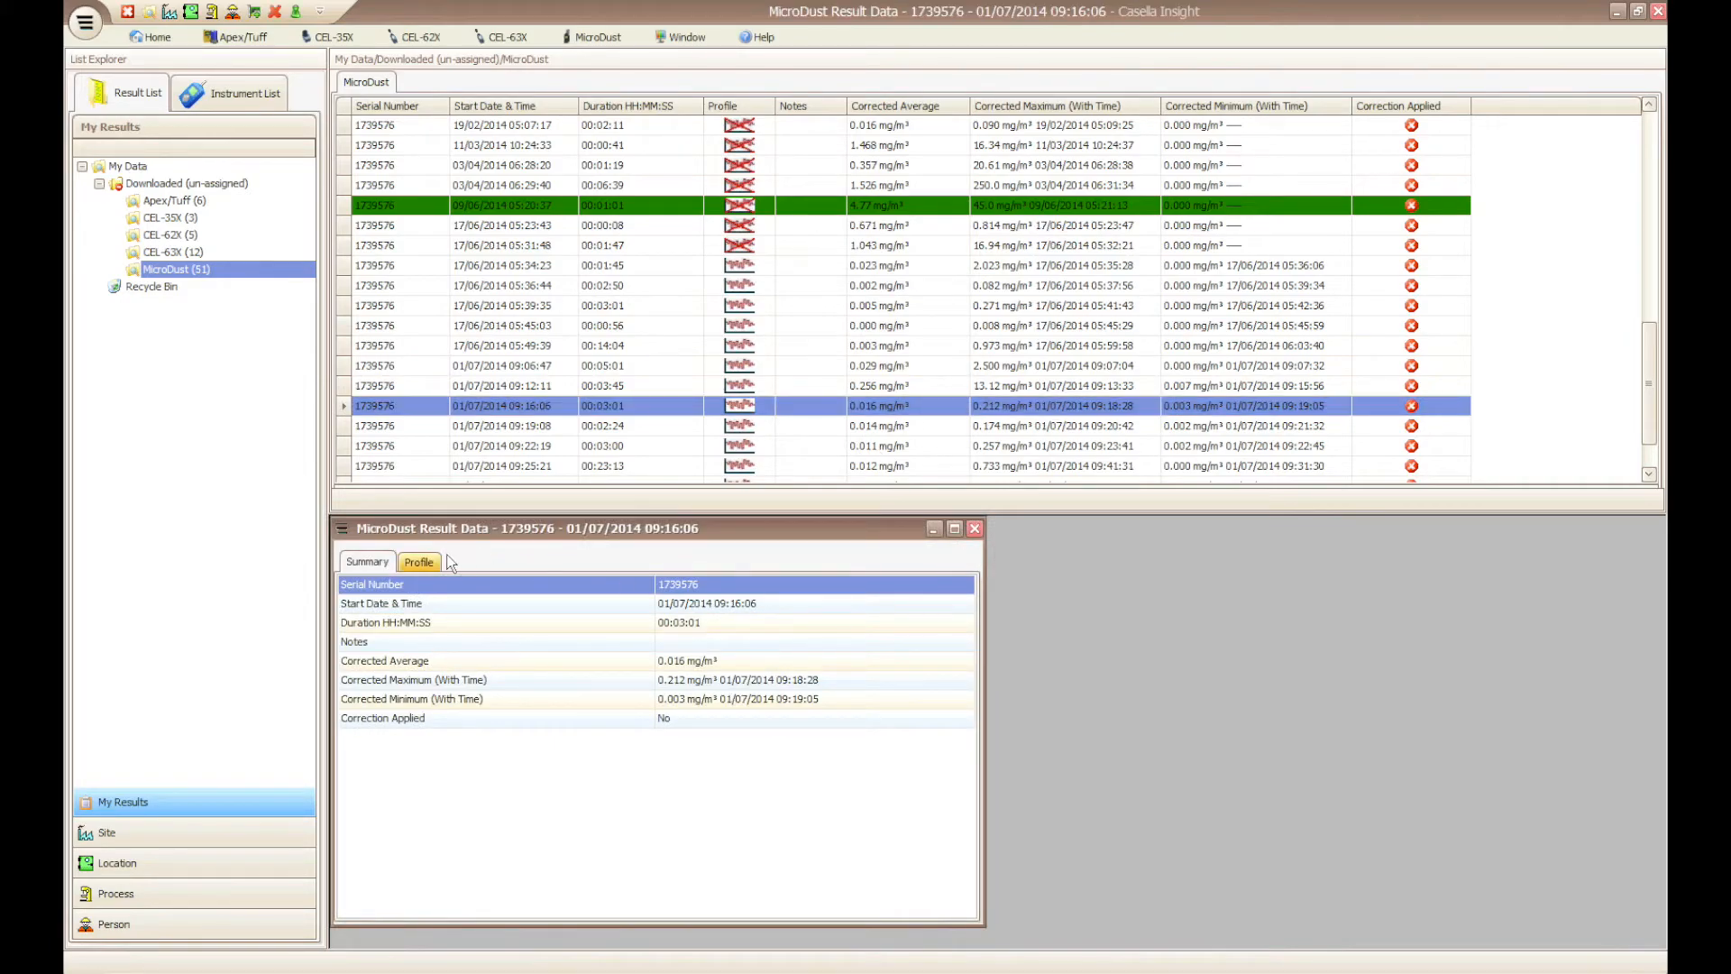